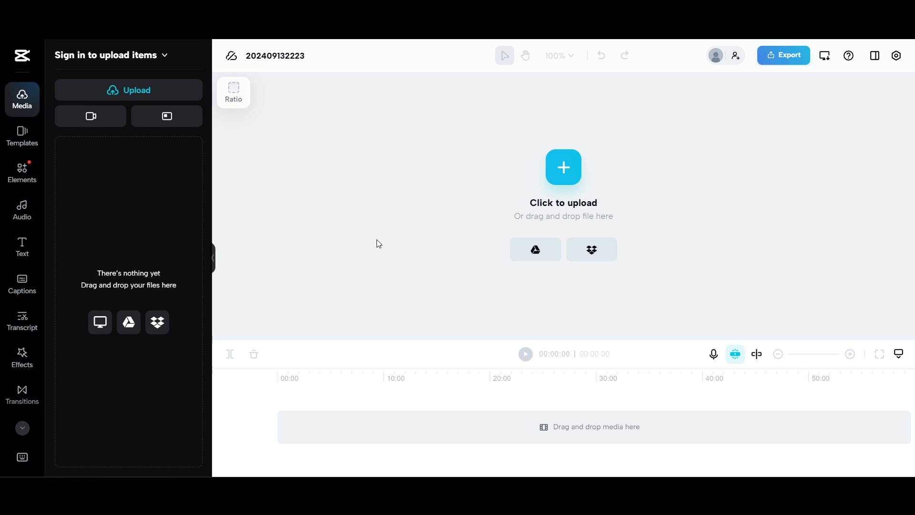
{"action": "mouse_move", "coordinate": [389, 253]}
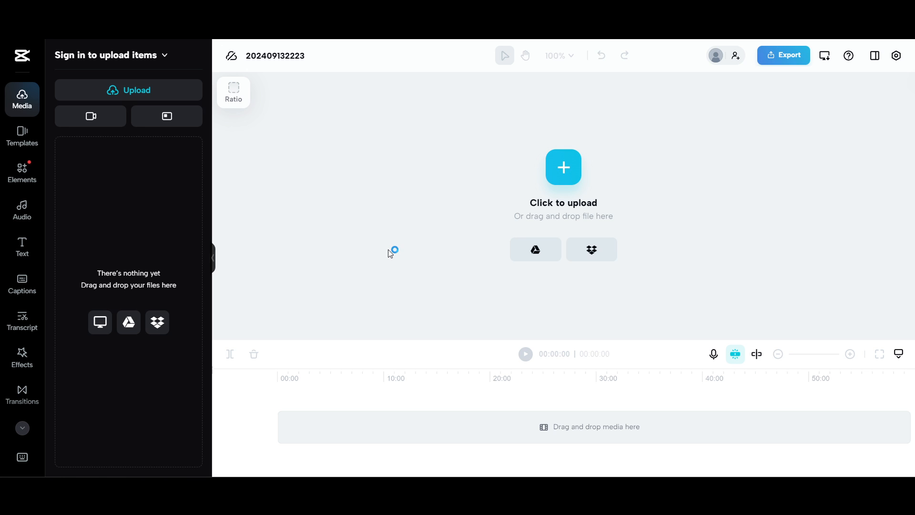
{"action": "mouse_move", "coordinate": [390, 254]}
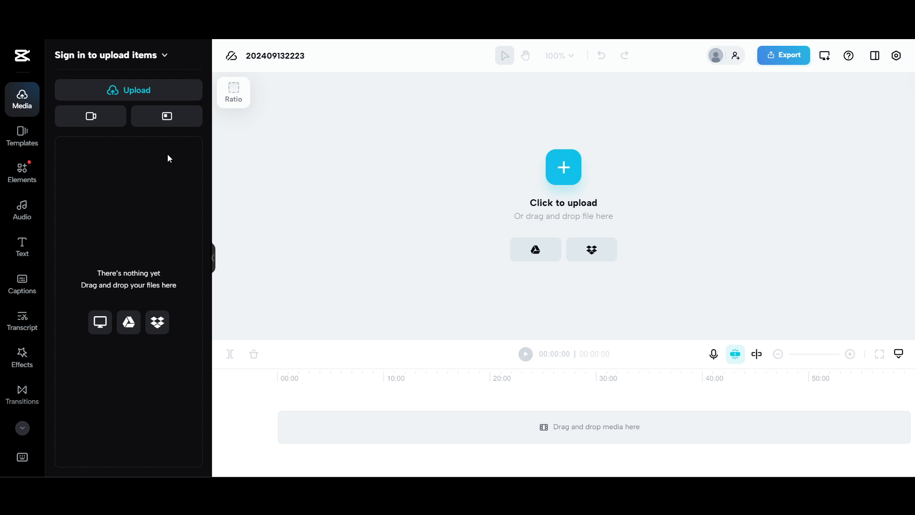
Bring up the Captions tools for the soccer clip project, where Bilingual captions carries a Pro badge
{"action": "left_click", "coordinate": [562, 168]}
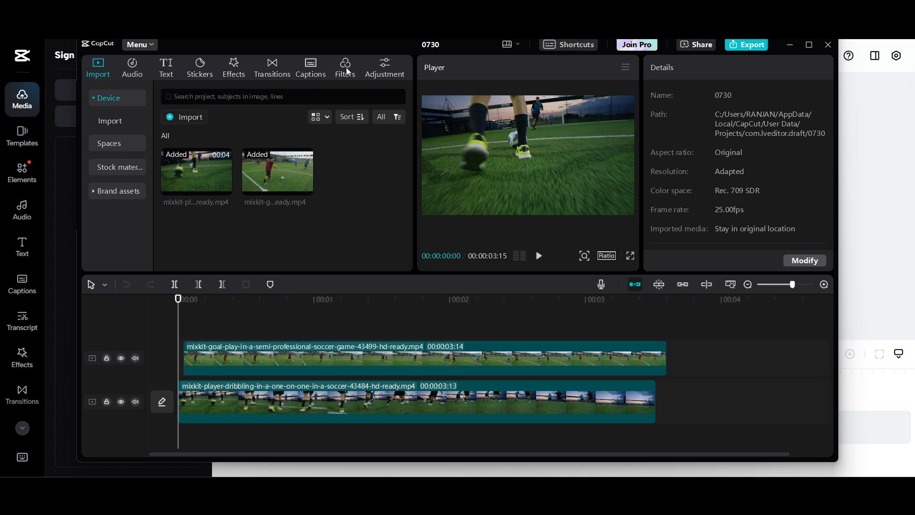
{"action": "left_click", "coordinate": [311, 67]}
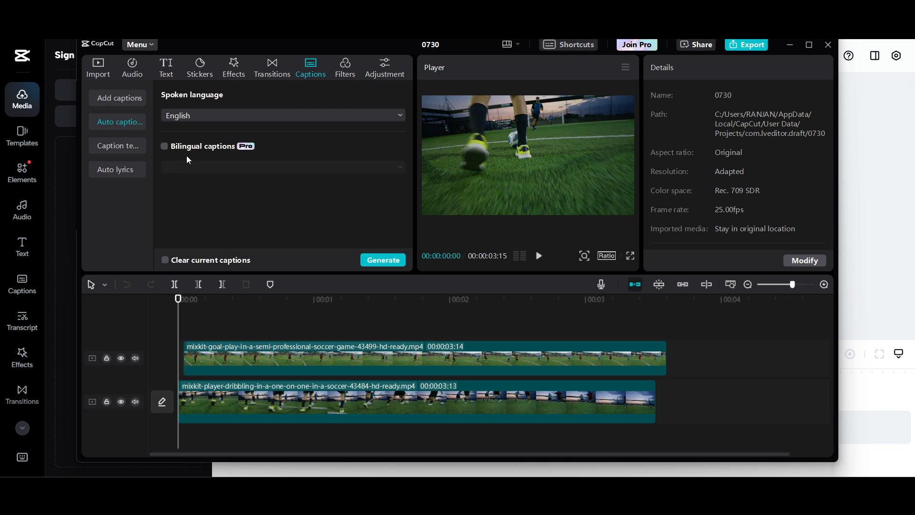
{"action": "mouse_move", "coordinate": [241, 154]}
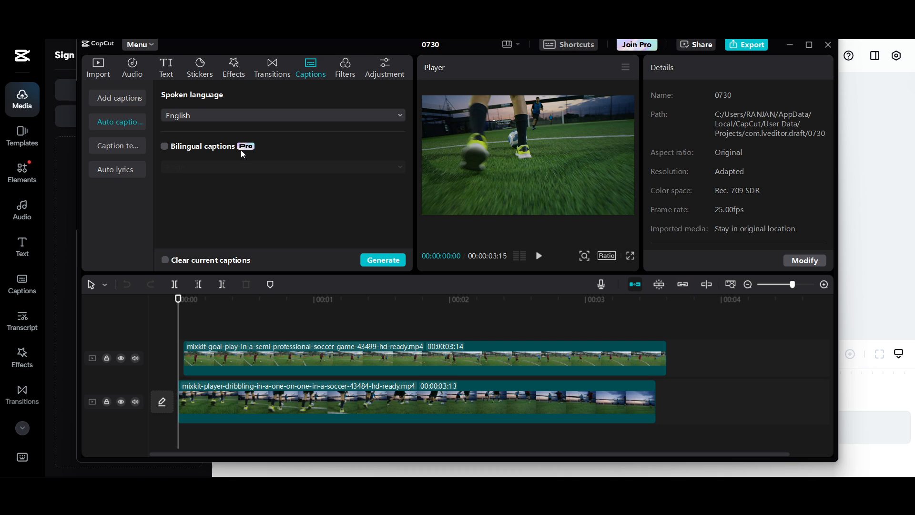
{"action": "mouse_move", "coordinate": [636, 45]}
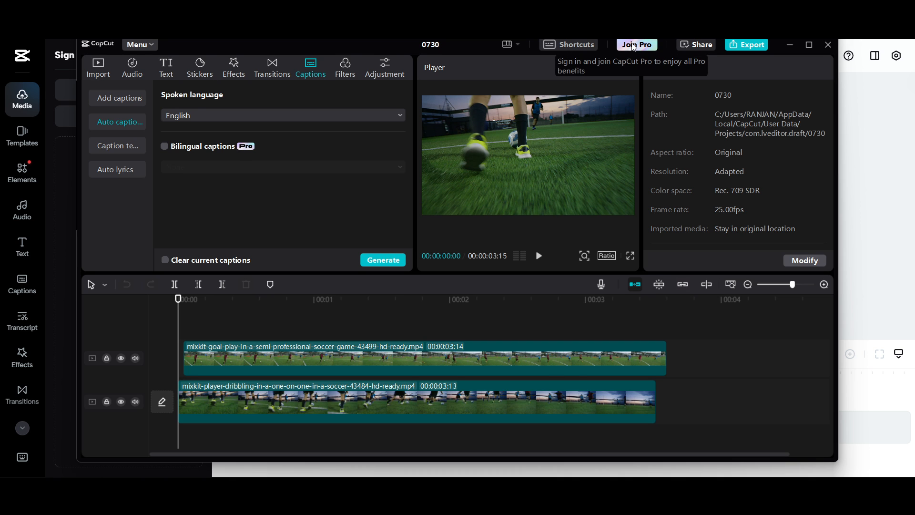
{"action": "mouse_move", "coordinate": [692, 91]}
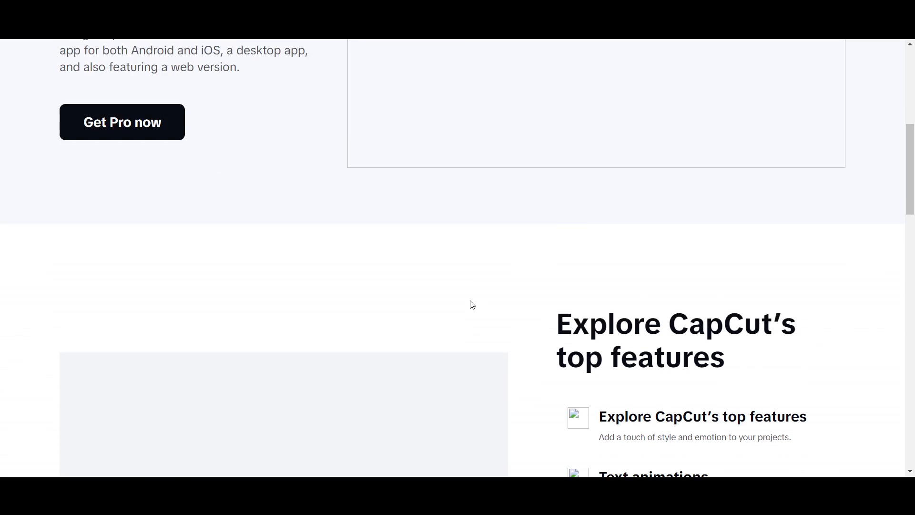
Scroll the CapCut Pro page to the 'Explore CapCut's top features' list
{"action": "scroll", "scroll_direction": "down", "scroll_amount": 3}
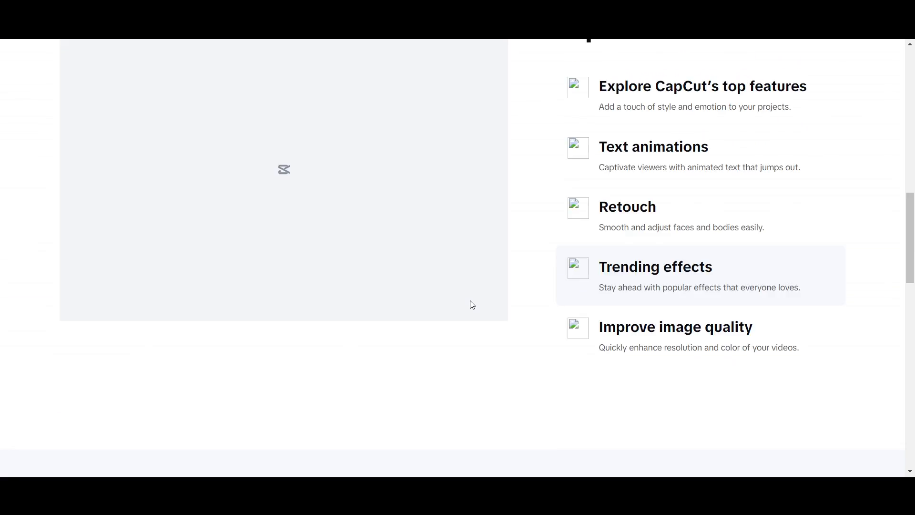